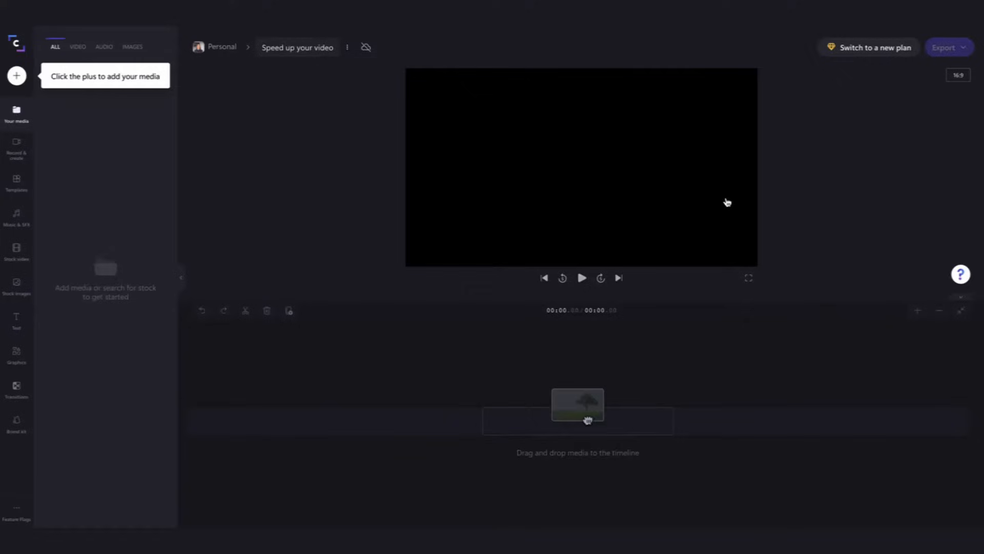
mouse_move(466, 347)
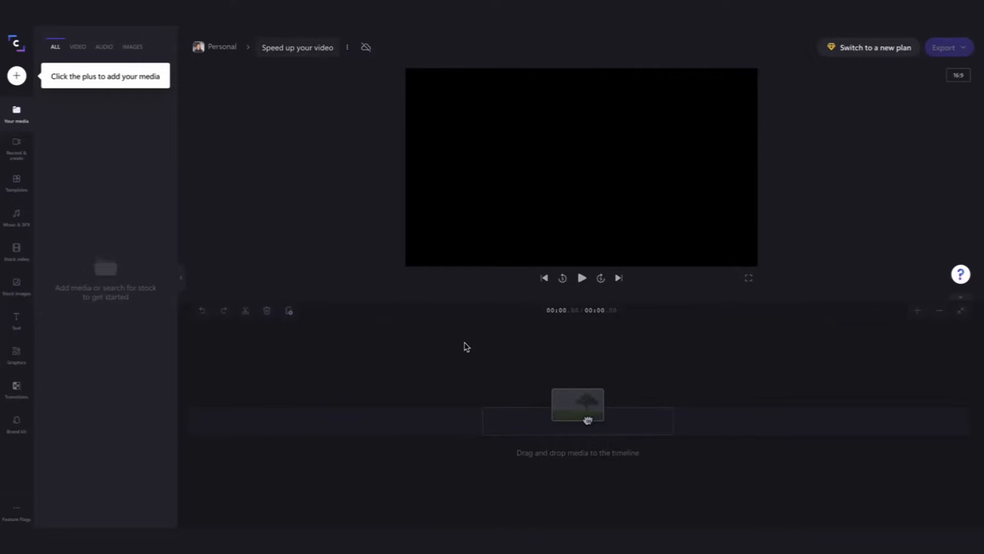
Step: Import 'Speed up your video.mp4' from the Tutorial folder into the project
left_click(16, 76)
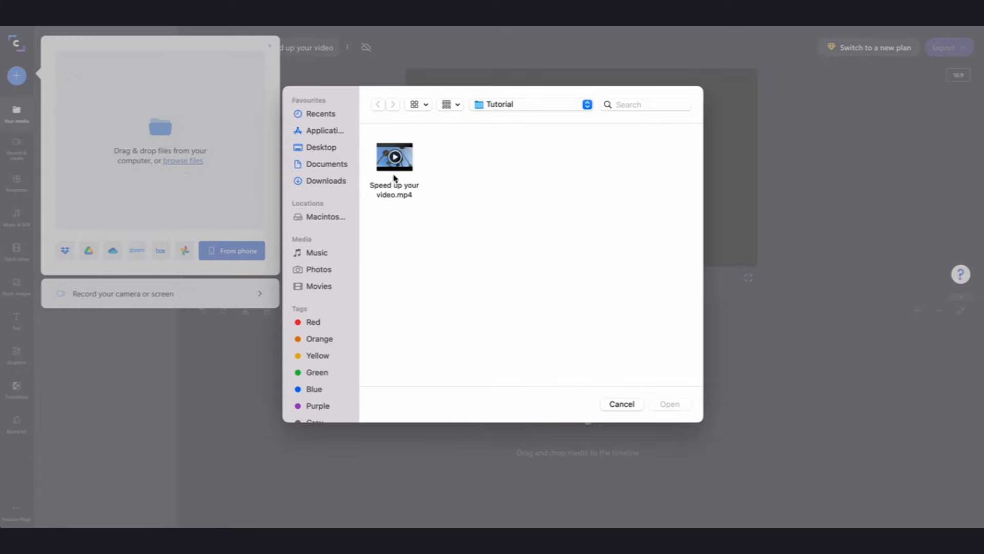
left_click(395, 157)
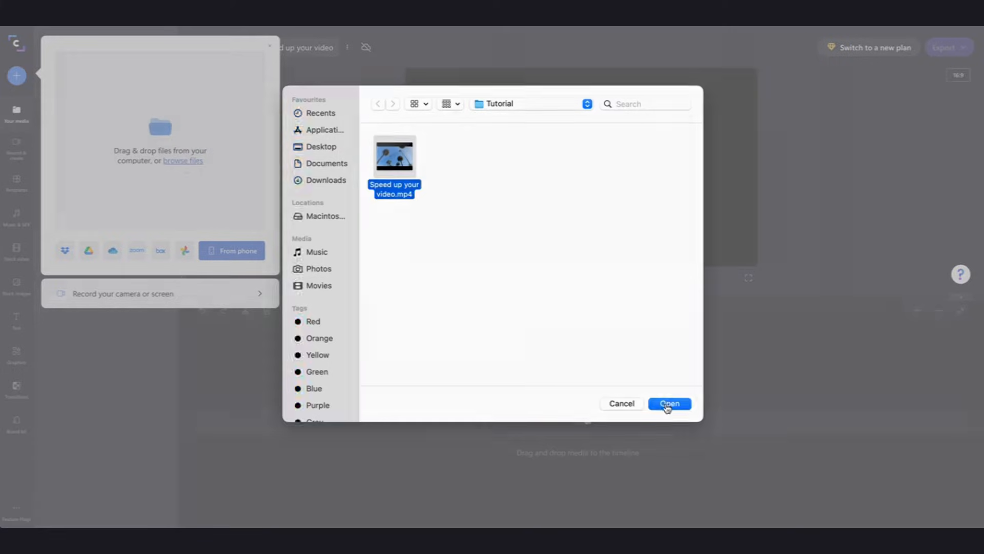
left_click(669, 404)
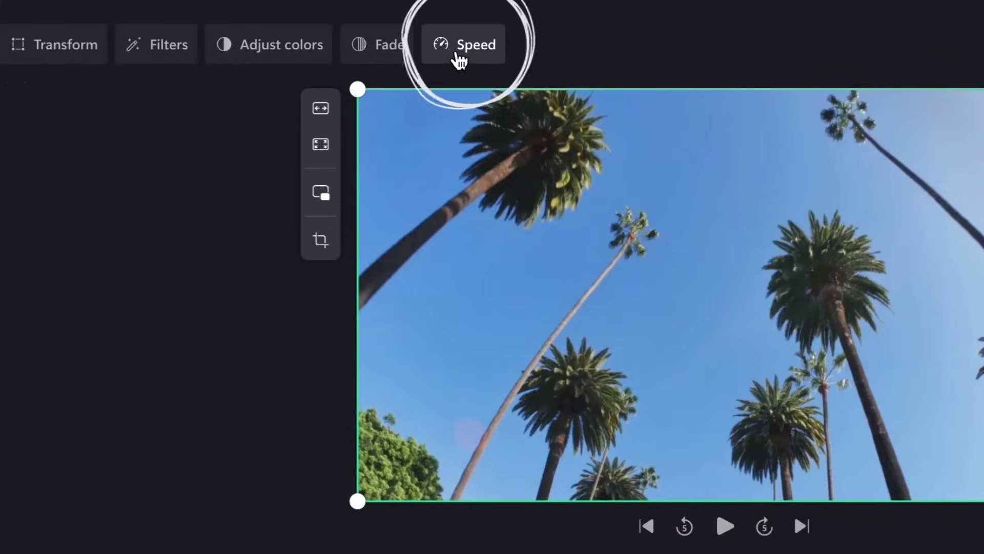
Step: Speed up the whole palm-tree clip via the Speed slider, then play it back in the preview
left_click(471, 44)
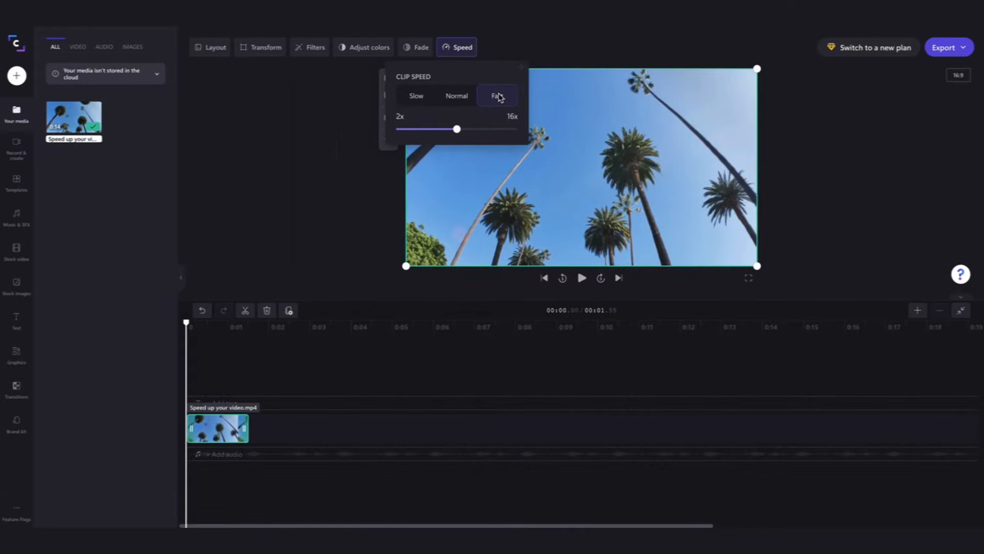
left_click_drag(456, 129, 395, 129)
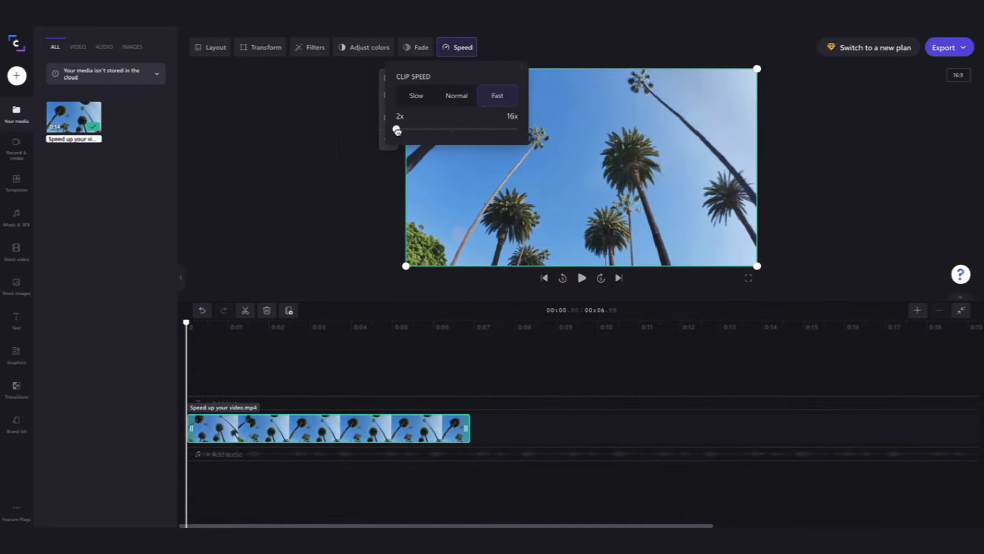
left_click_drag(396, 129, 509, 129)
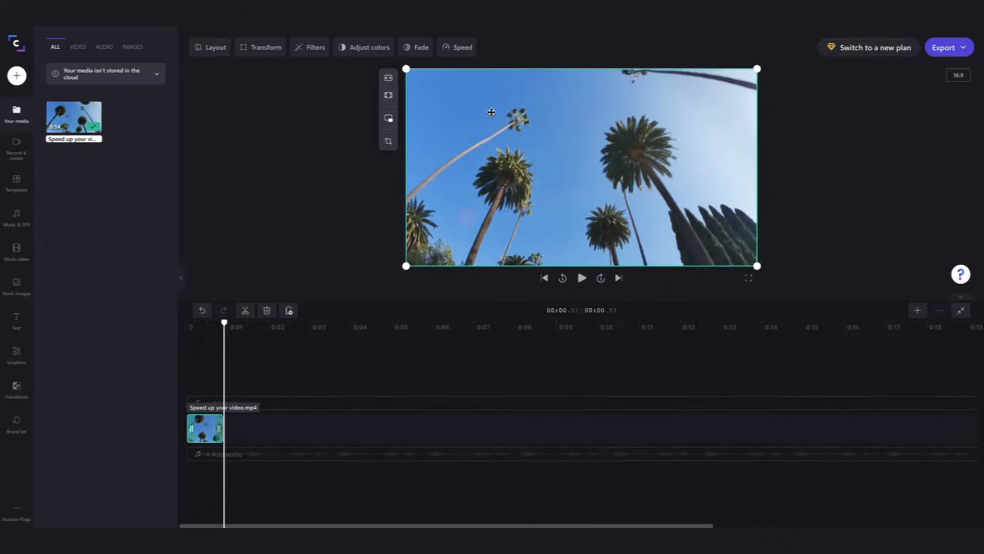
left_click(581, 278)
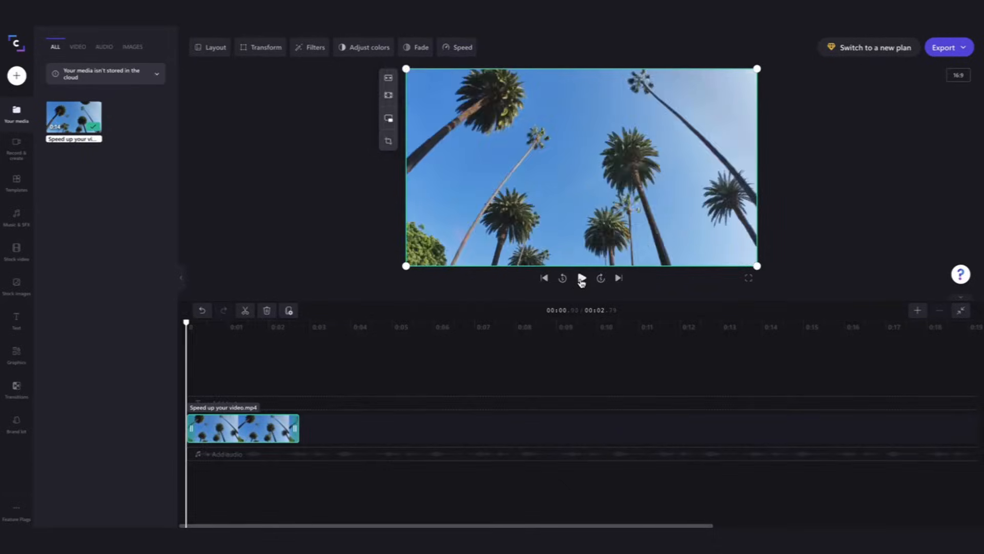
left_click(584, 279)
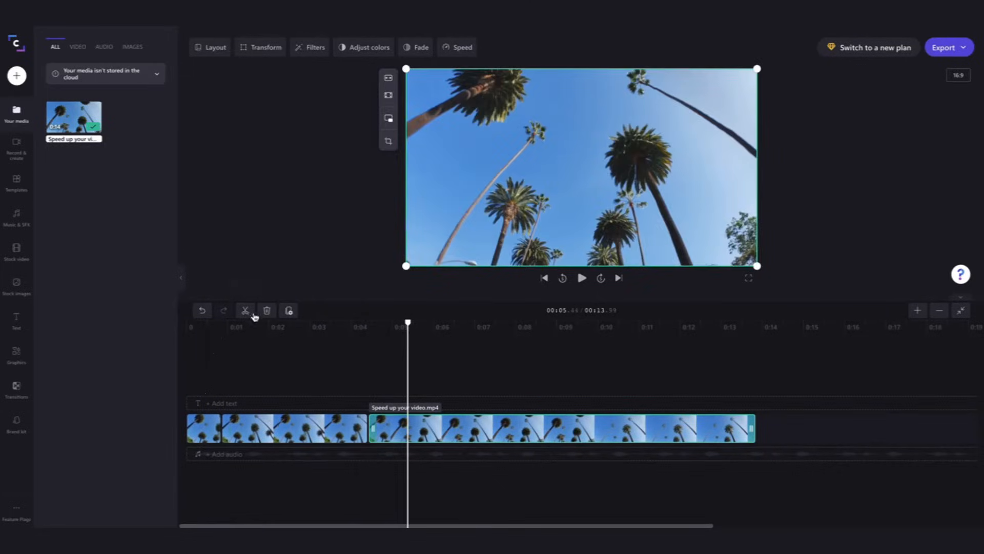
Step: Split the palm-tree clip at the playhead into separate timeline sections
left_click(247, 310)
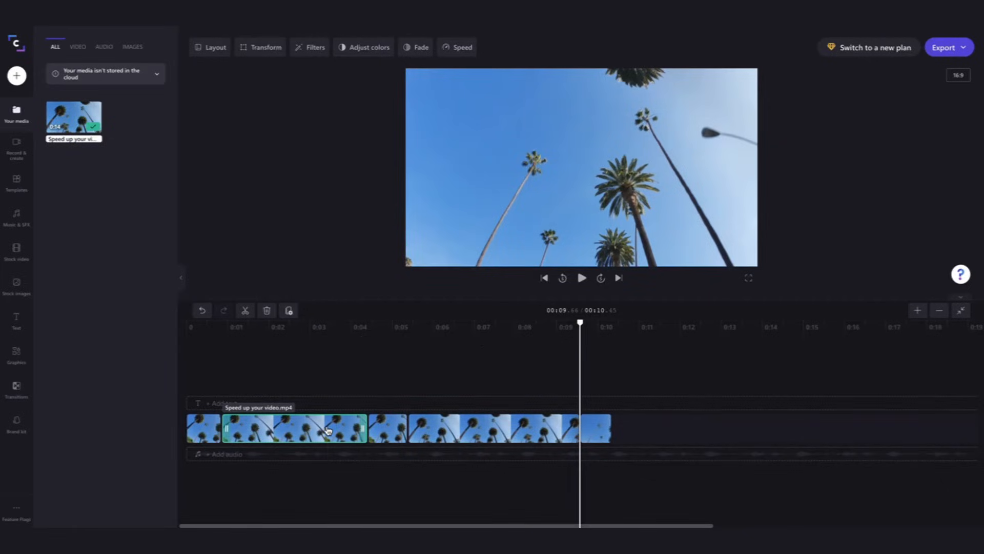
Step: Set the selected section to Fast playback with the slider, shrinking the edit to about 3 seconds, then play it
left_click(459, 47)
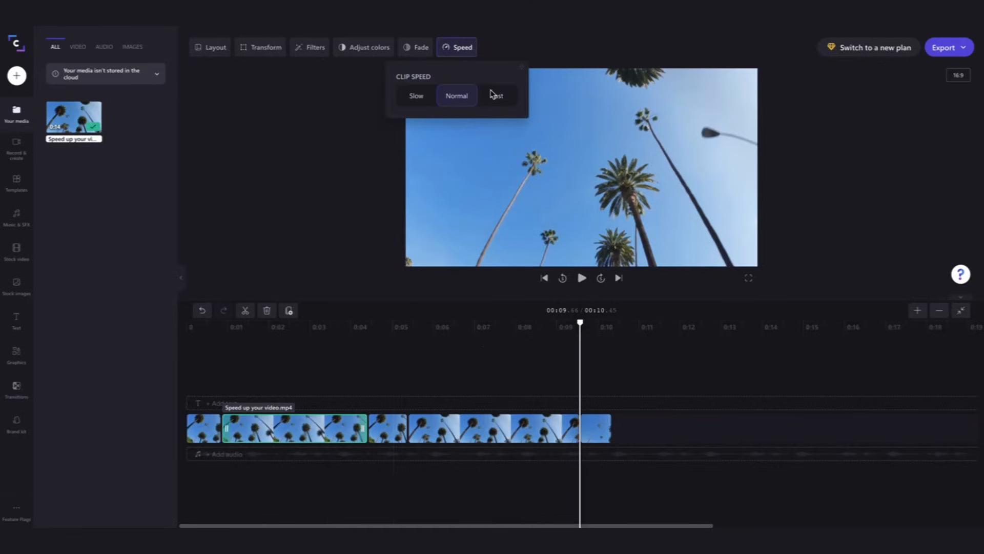
left_click(497, 95)
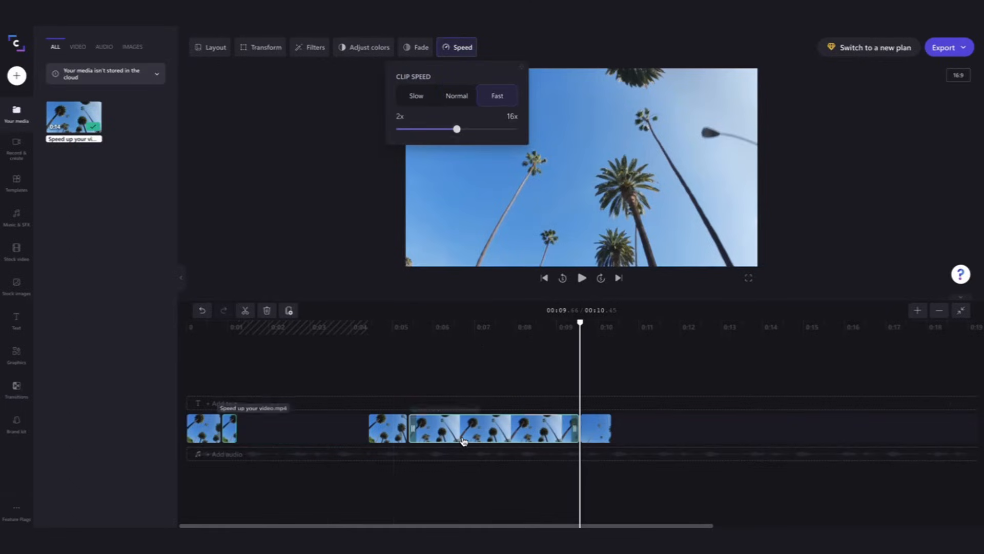
left_click_drag(457, 129, 456, 129)
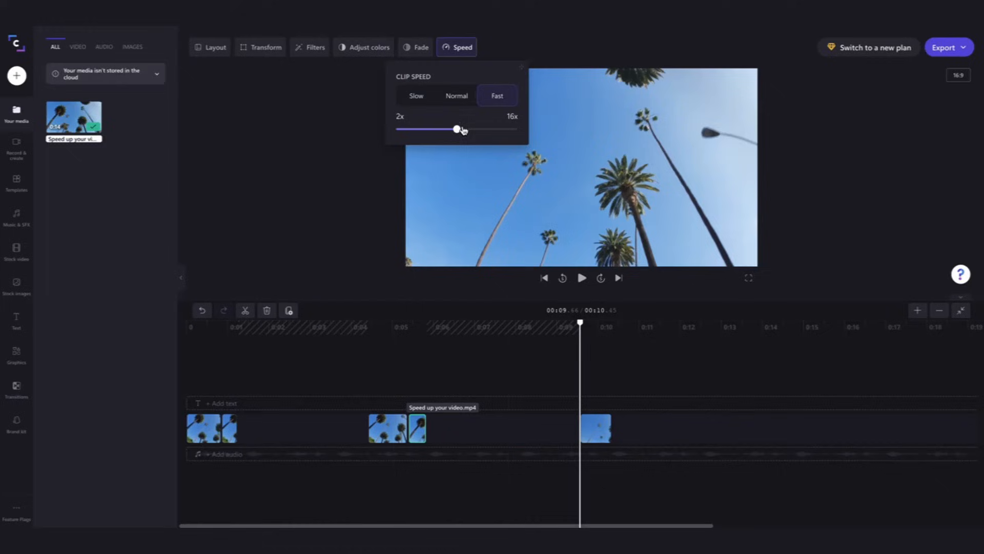
left_click_drag(457, 129, 430, 130)
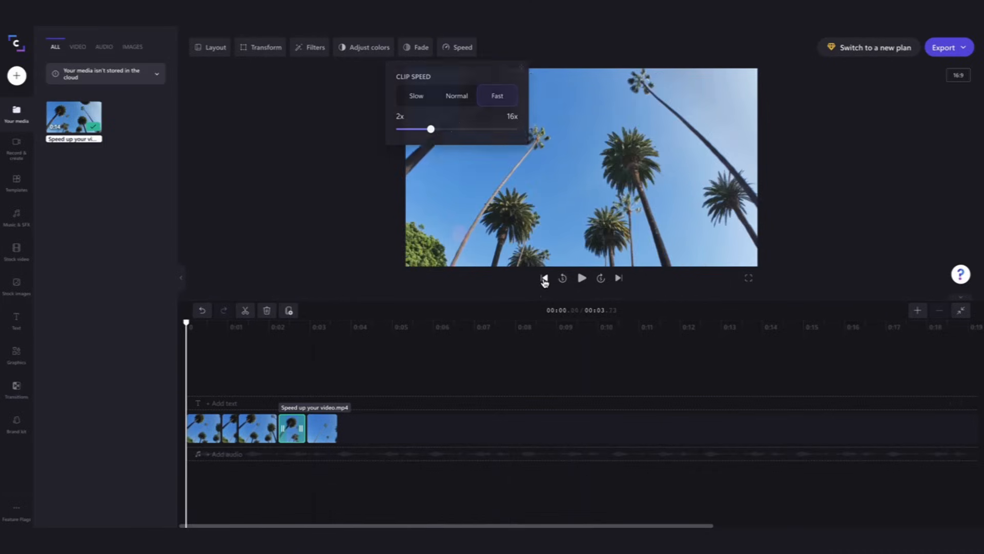
left_click(581, 278)
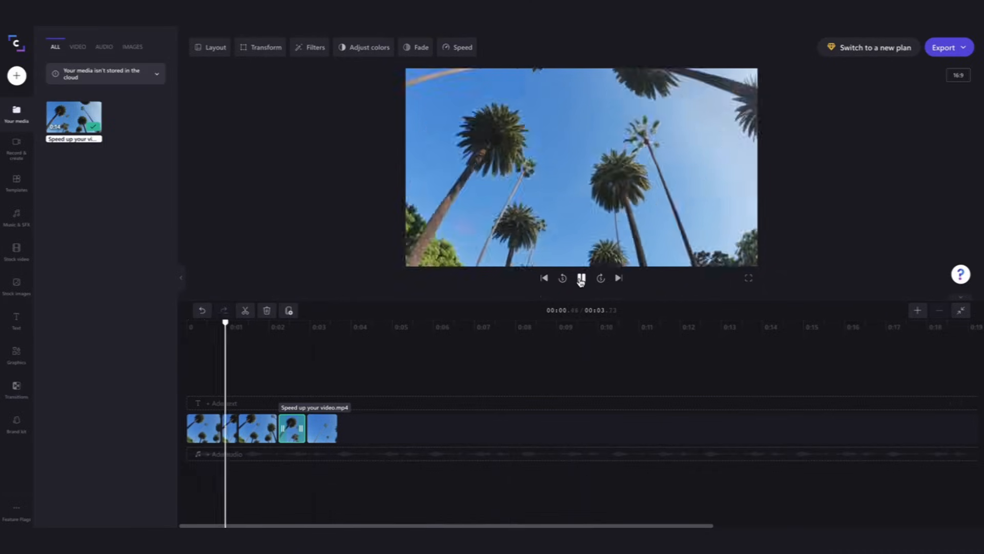